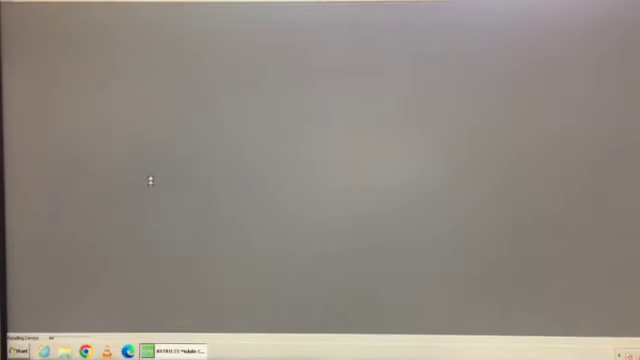
# Step: Load the radio codeplug and bring up its Zone Channel Assignment window from the configuration tree
pyautogui.click(176, 352)
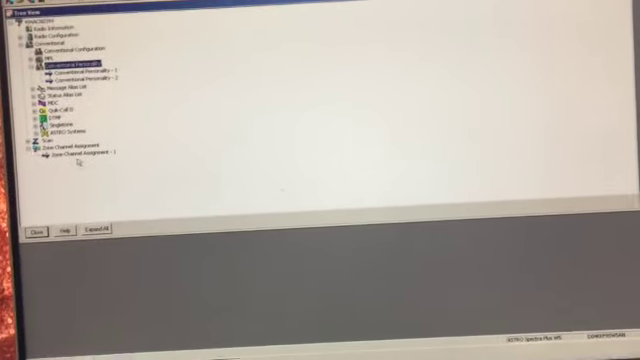
pyautogui.doubleClick(84, 150)
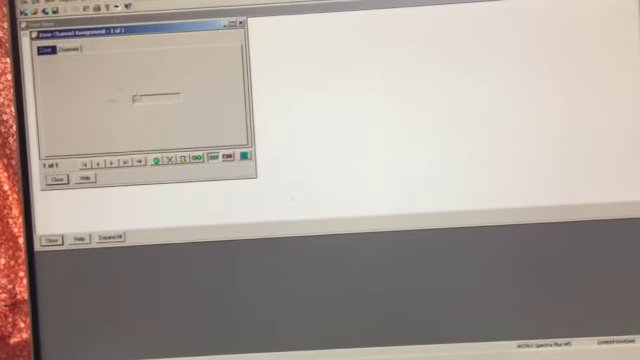